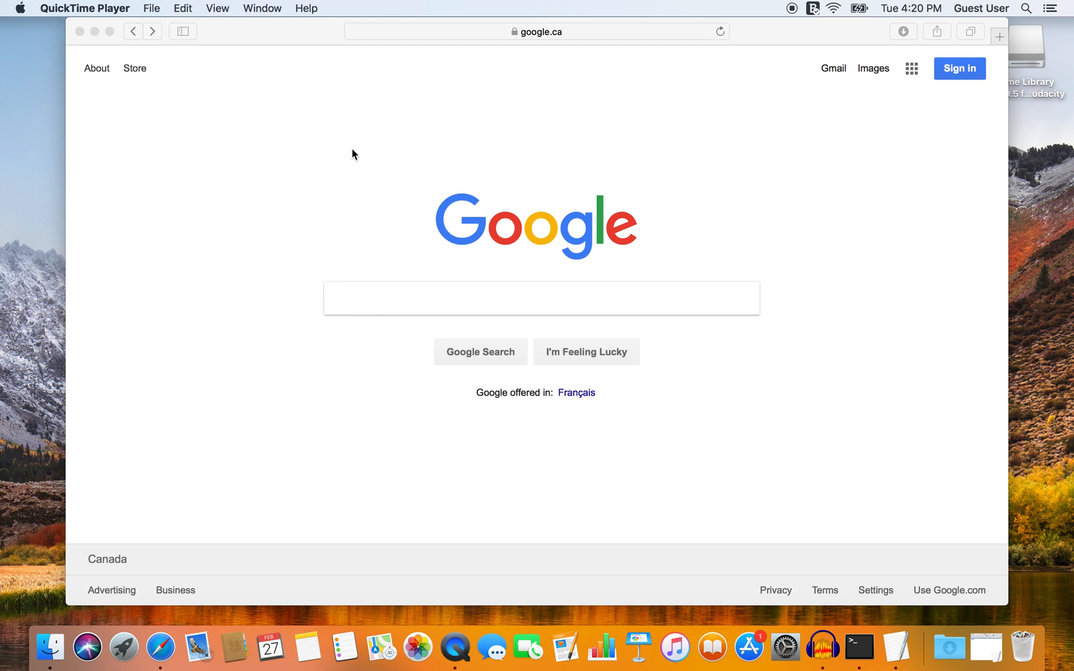
mouse_move(333, 287)
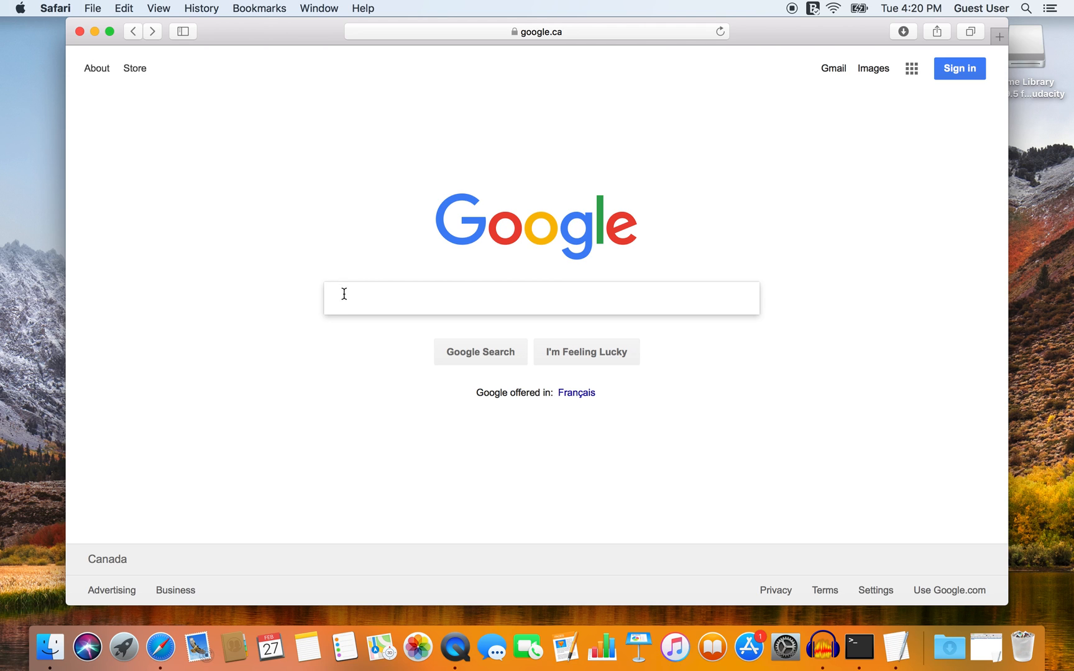
Step: Search Google for 'nyquist plugins'
type("nyquist plugins")
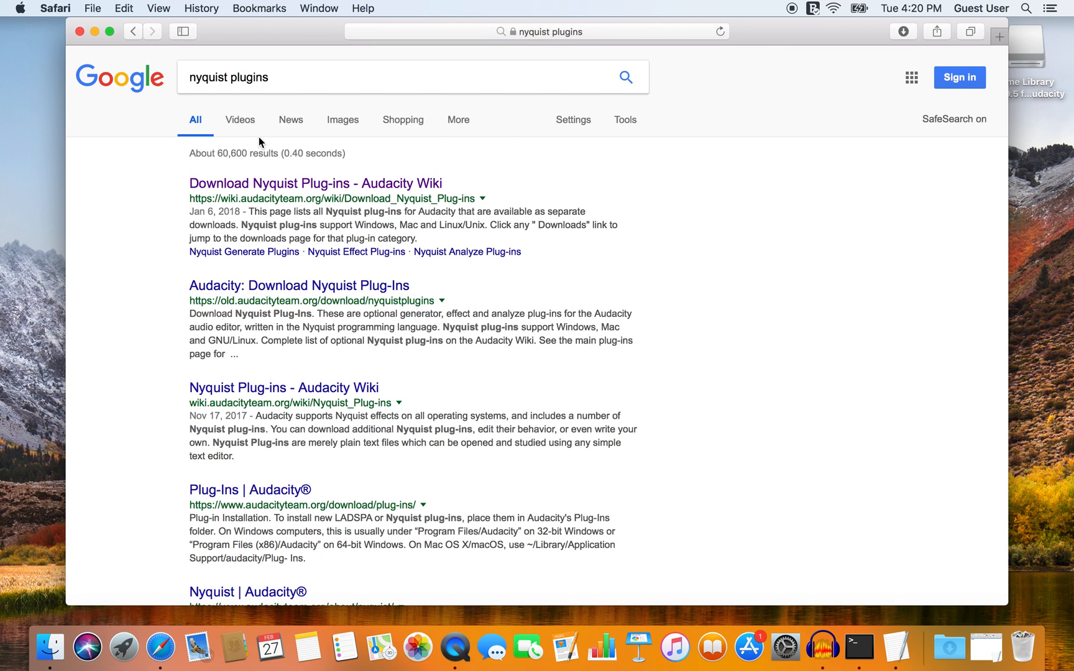
Step: Go to the Audacity Wiki Download Nyquist Plug-ins page and reach the Generate plug-in downloads
left_click(315, 183)
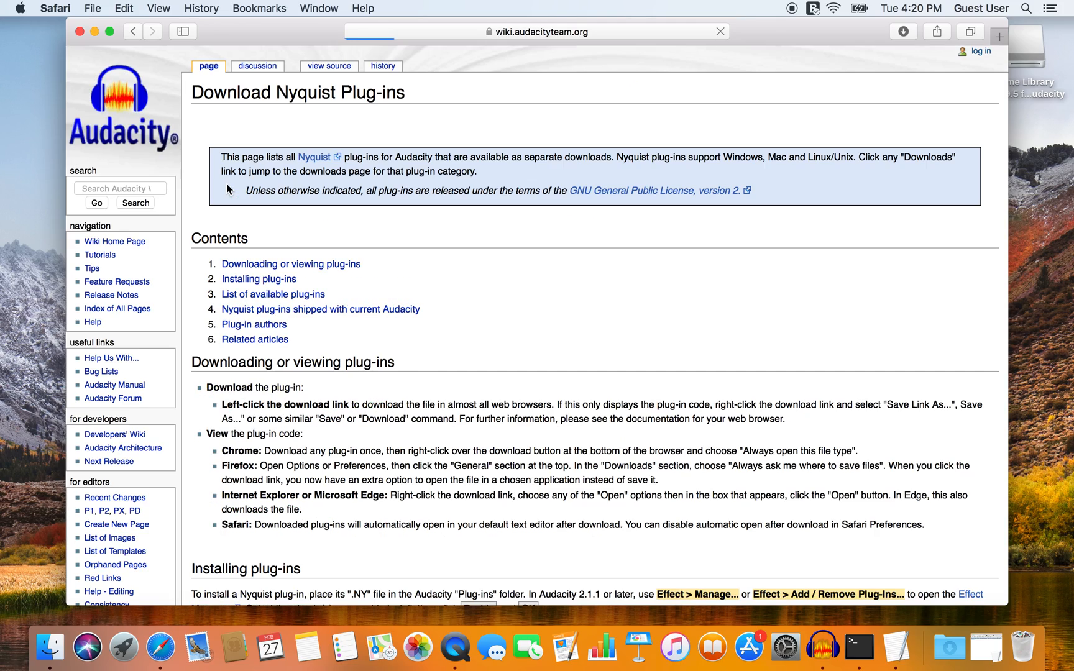
scroll("down", 3)
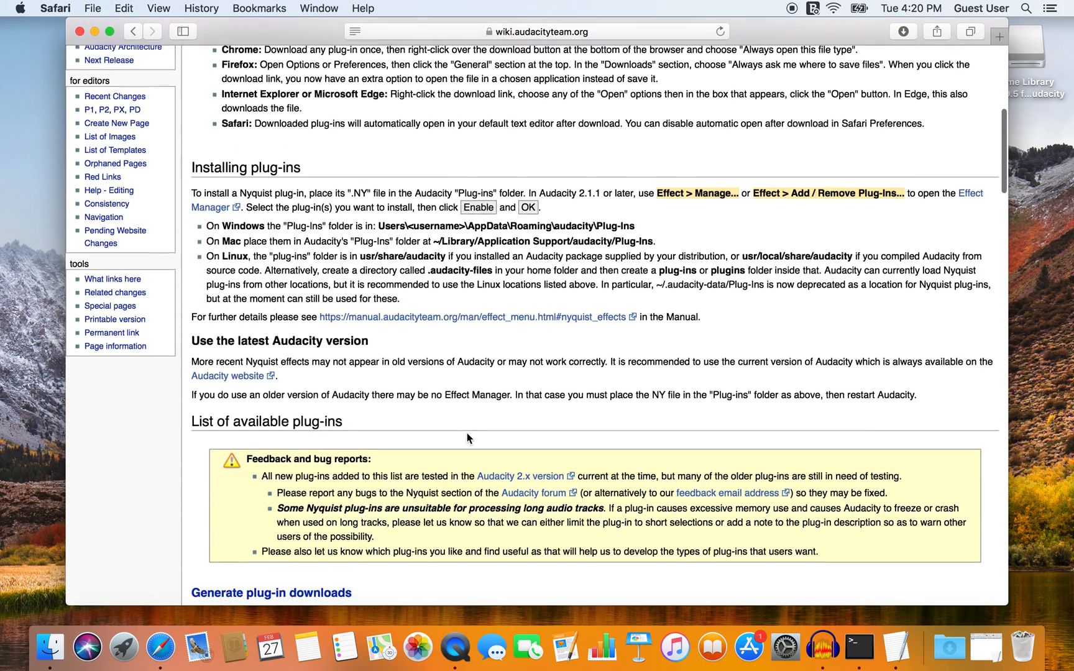
scroll("down", 3)
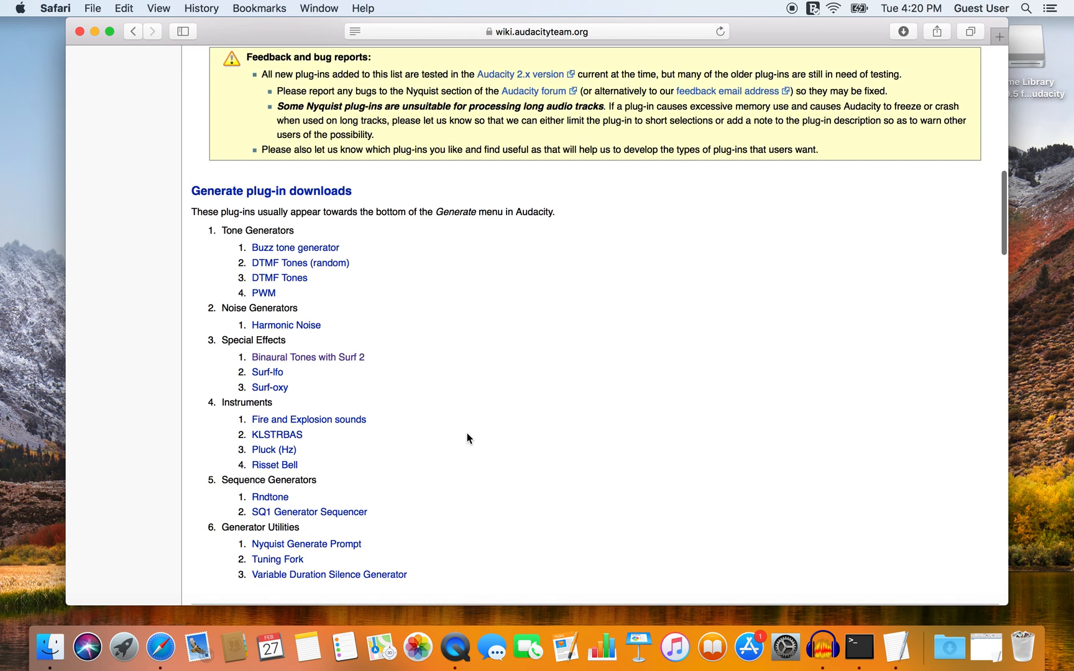
scroll("down", 3)
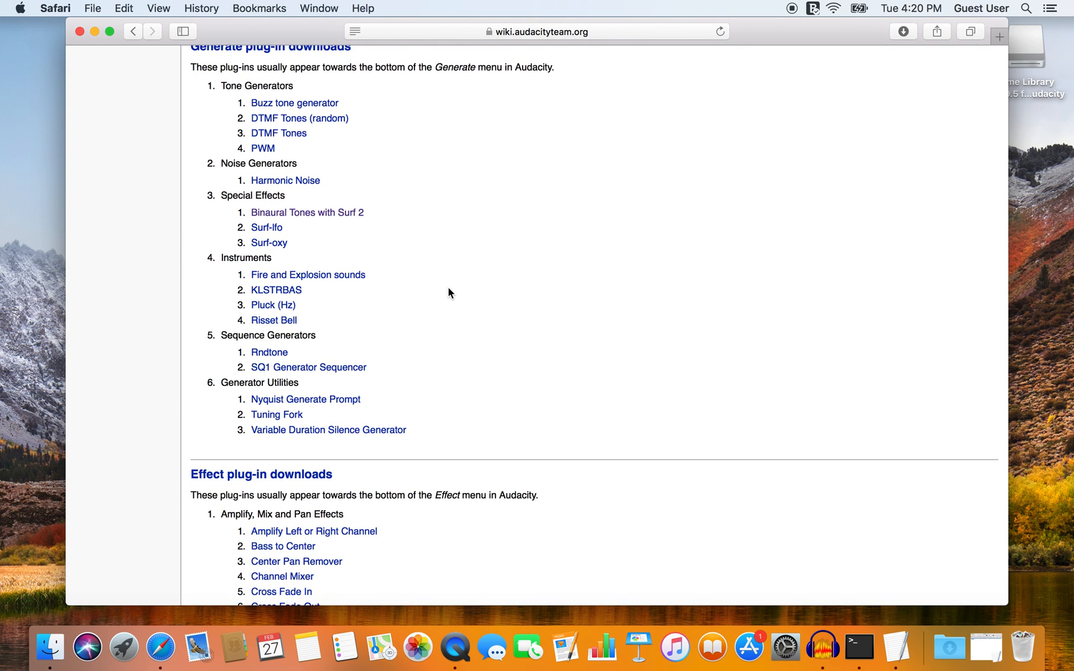
Step: Download the Binaural Tones with Surf 2 plug-in as bitone2.ny.txt
left_click(307, 212)
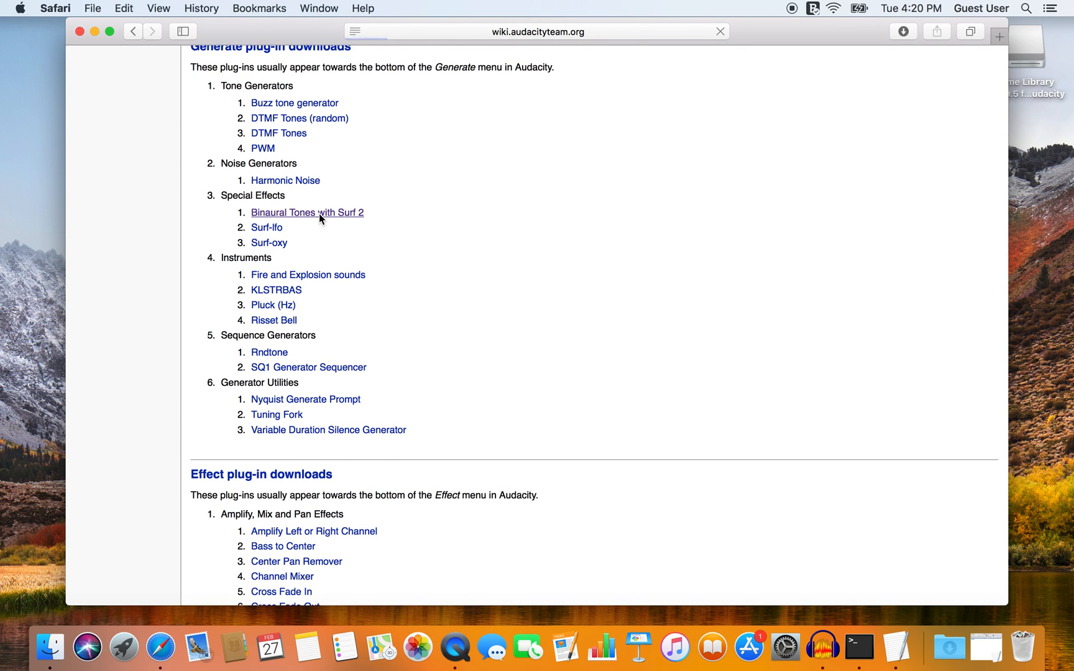
left_click(307, 211)
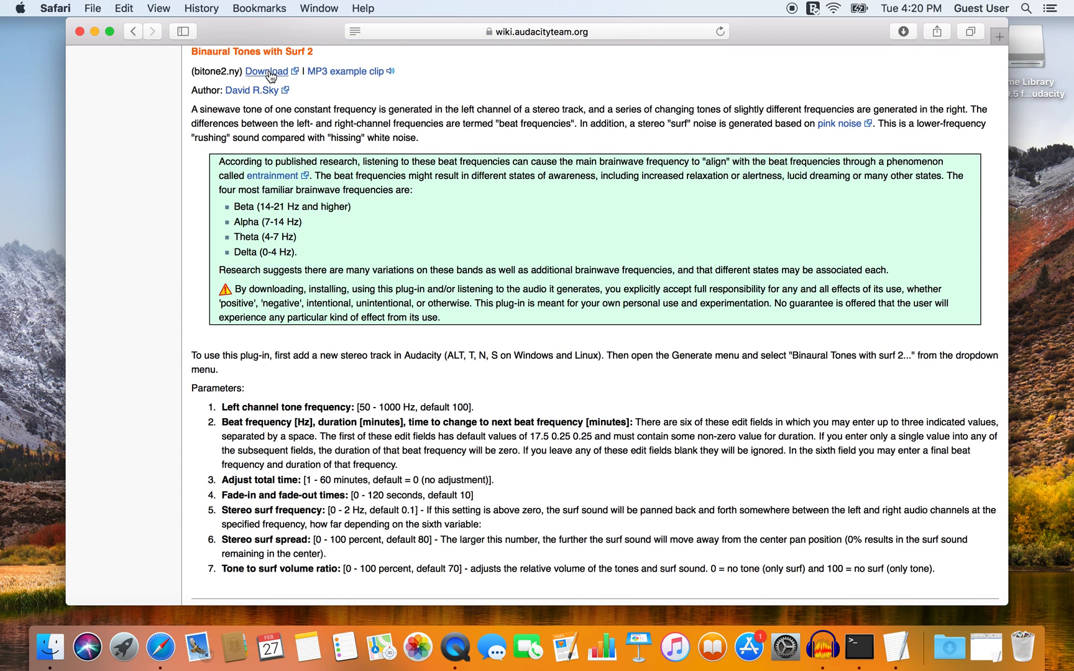
left_click(266, 70)
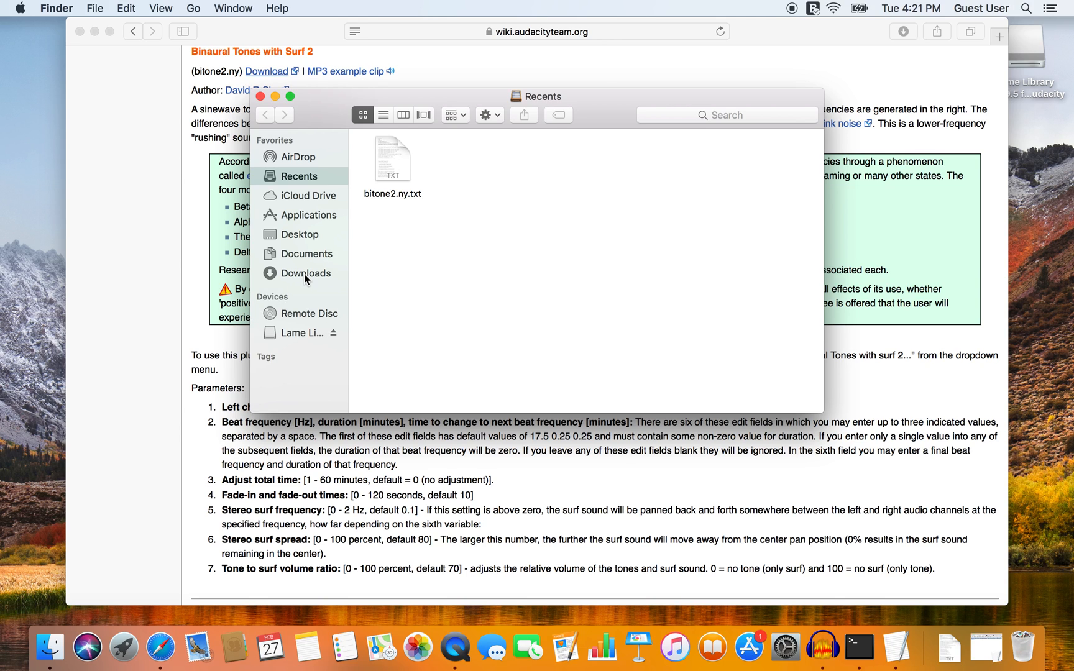
Step: Show the Get Info panel for the downloaded bitone2.ny.txt file
left_click(391, 157)
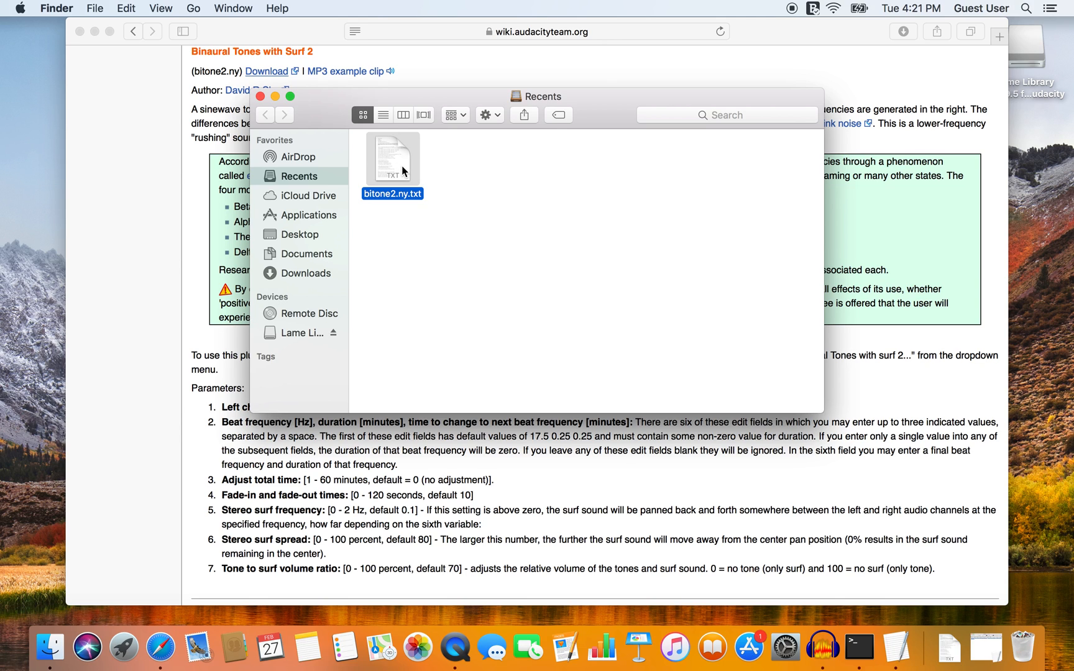
right_click(392, 159)
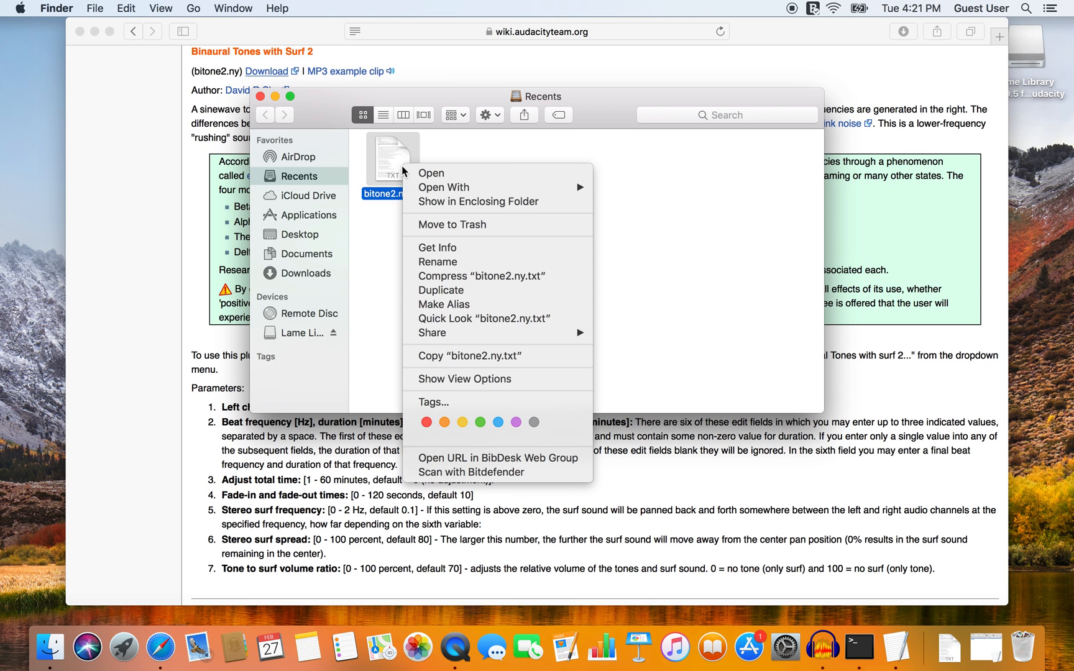
mouse_move(437, 248)
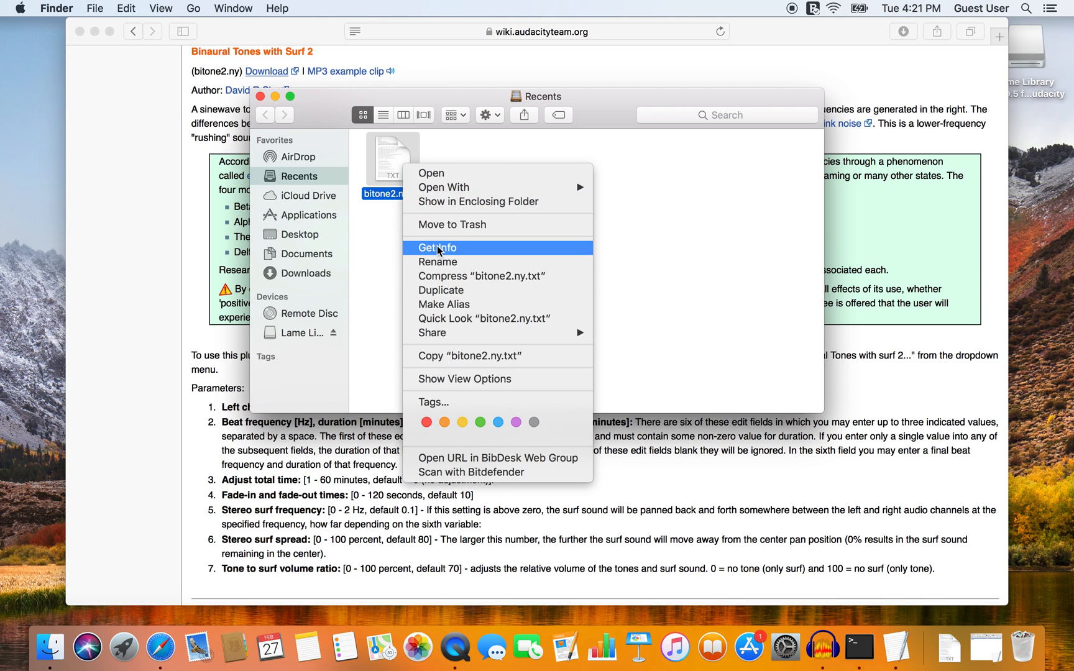
left_click(437, 247)
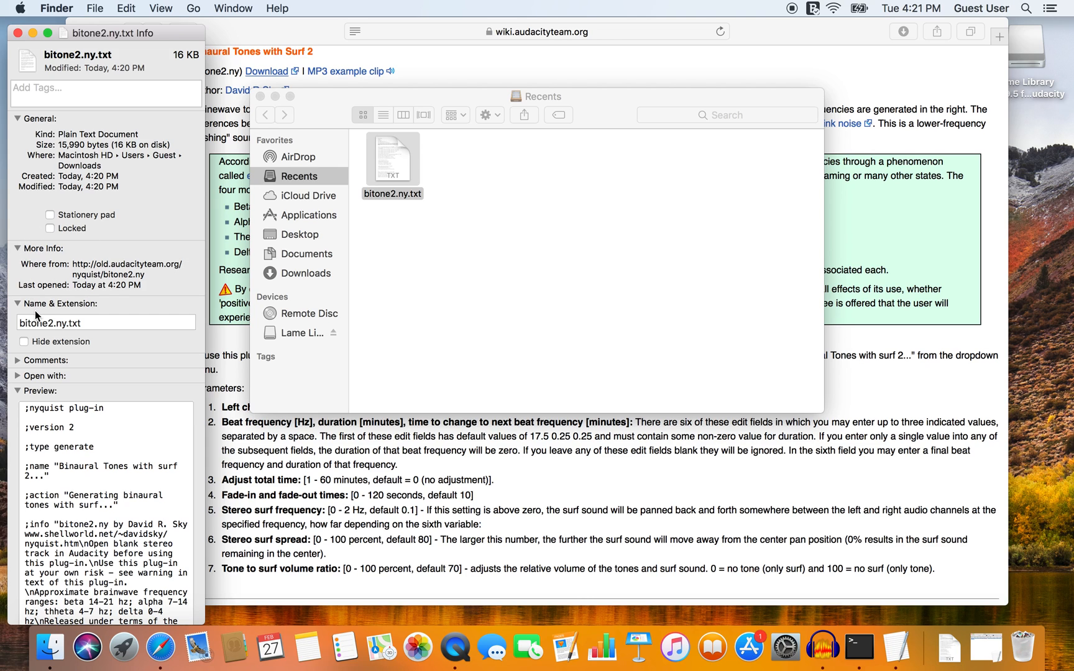
Step: Rename the file to bitone2.ny by removing the .txt extension, then select its Downloads location
left_click(103, 324)
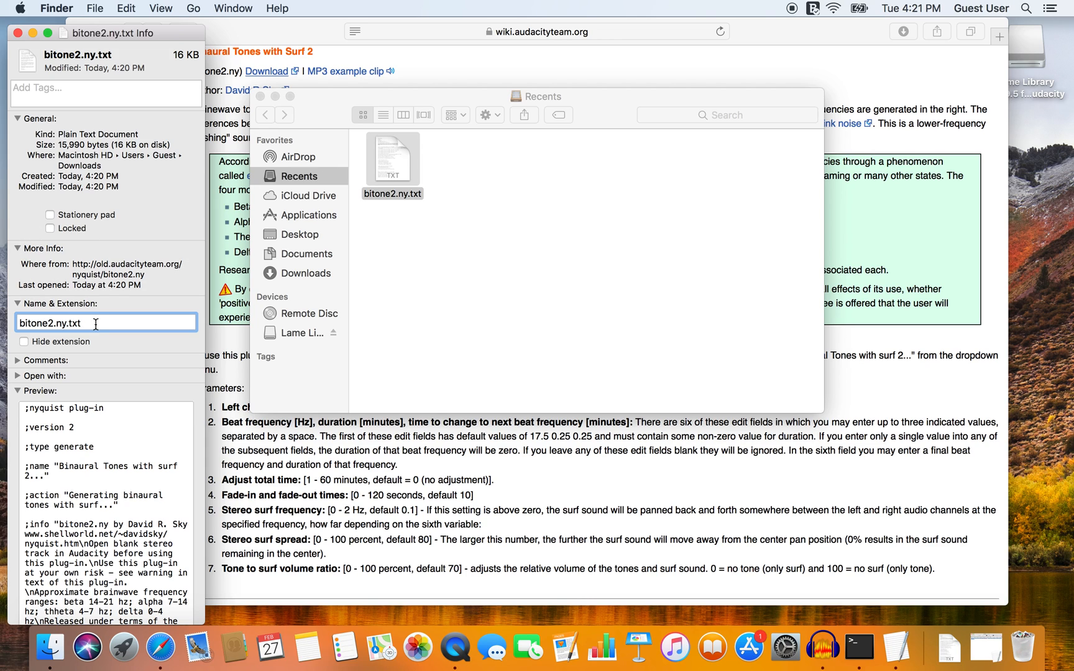
key("Backspace")
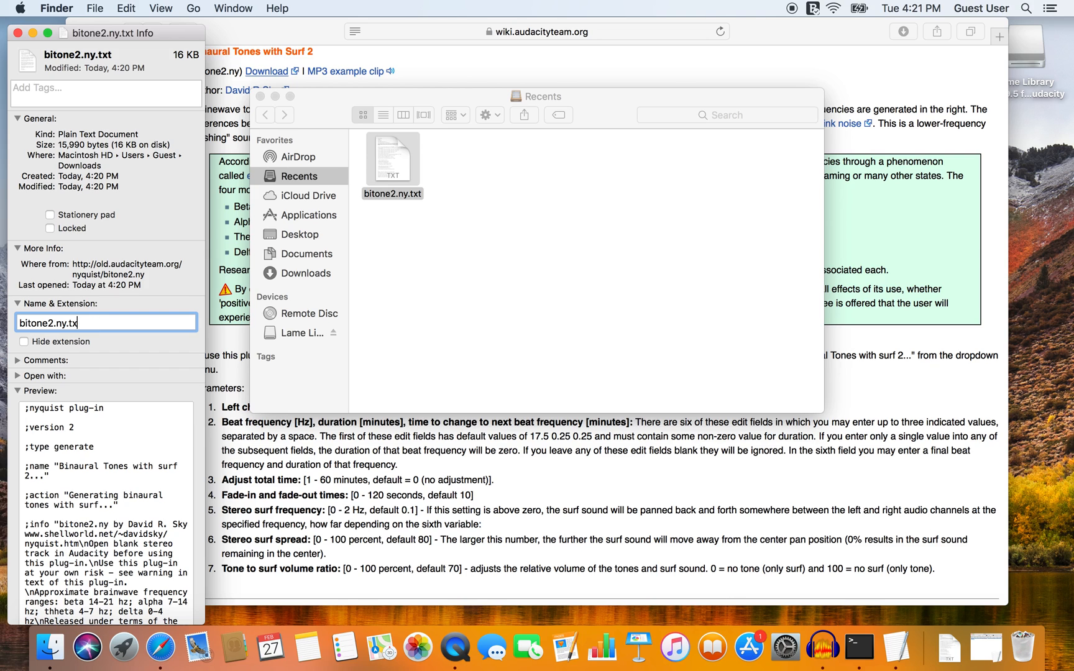
key("Backspace")
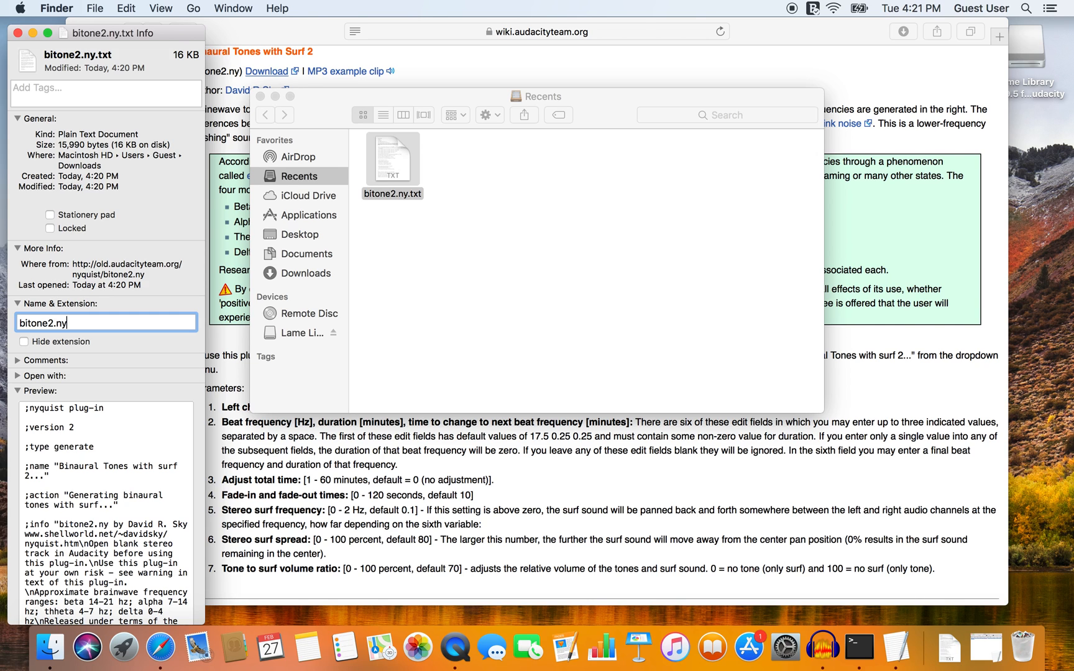
key("Return")
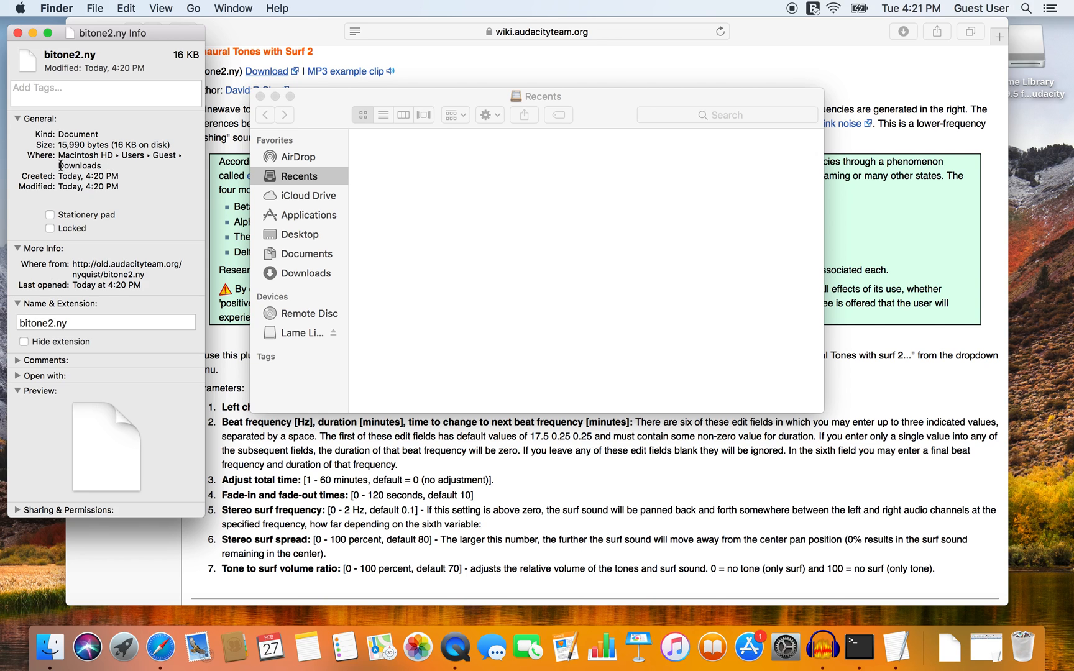
double_click(78, 166)
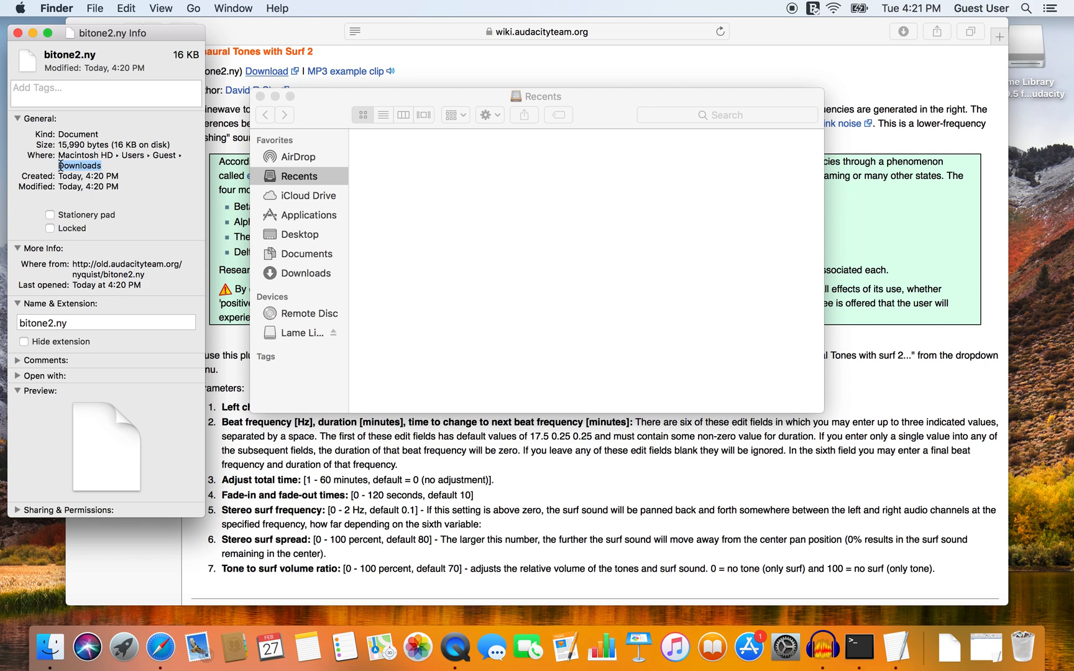
mouse_move(824, 648)
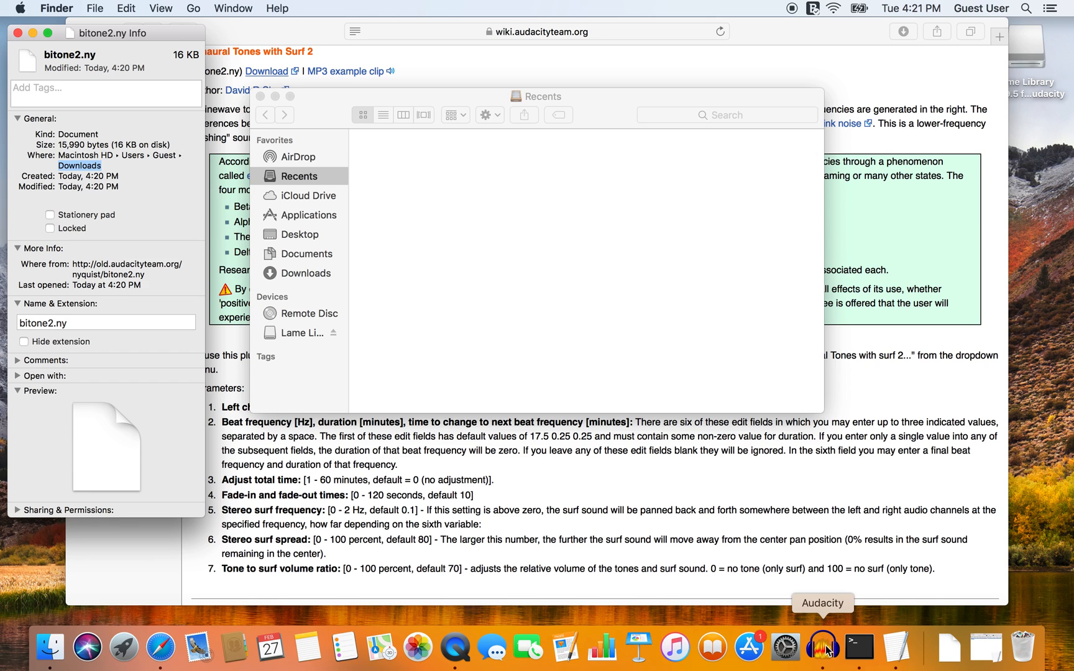
left_click(823, 645)
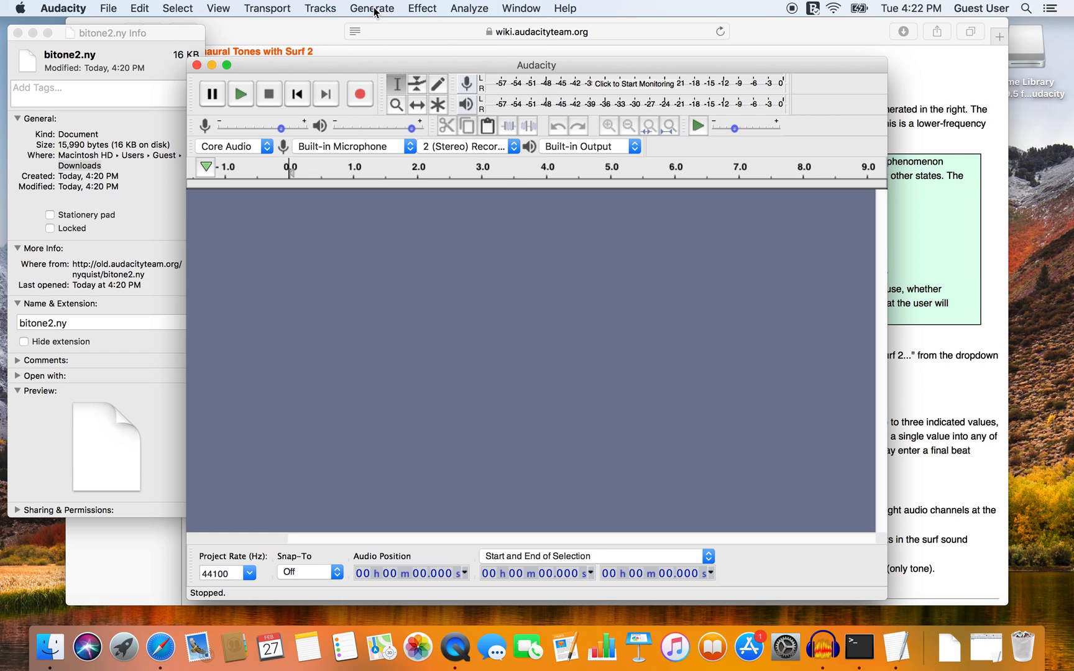
left_click(372, 8)
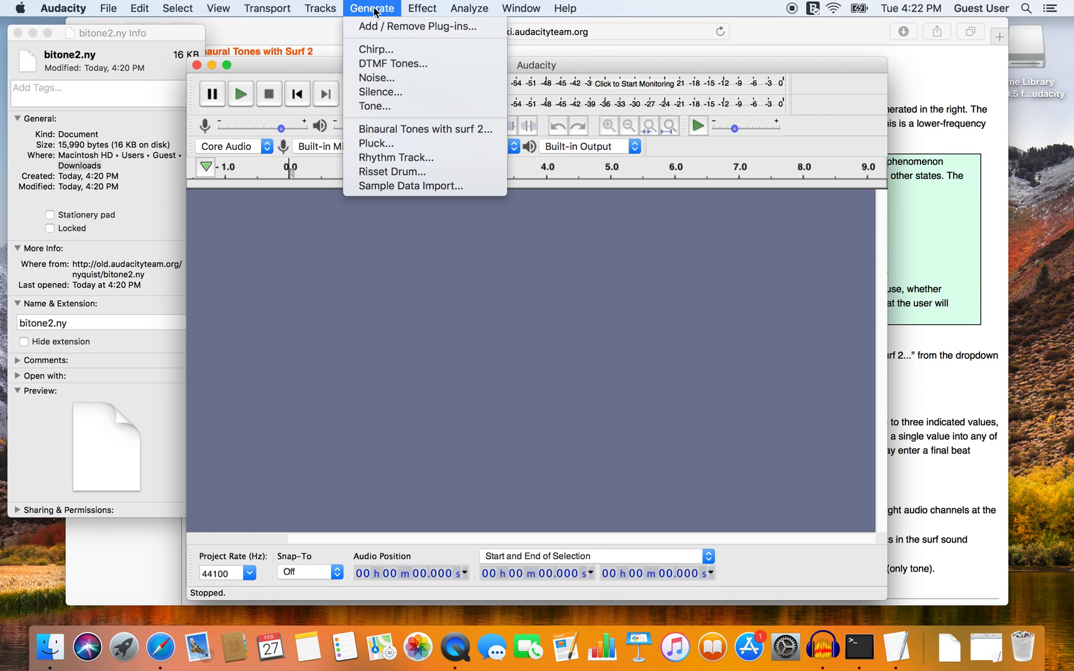
left_click(417, 26)
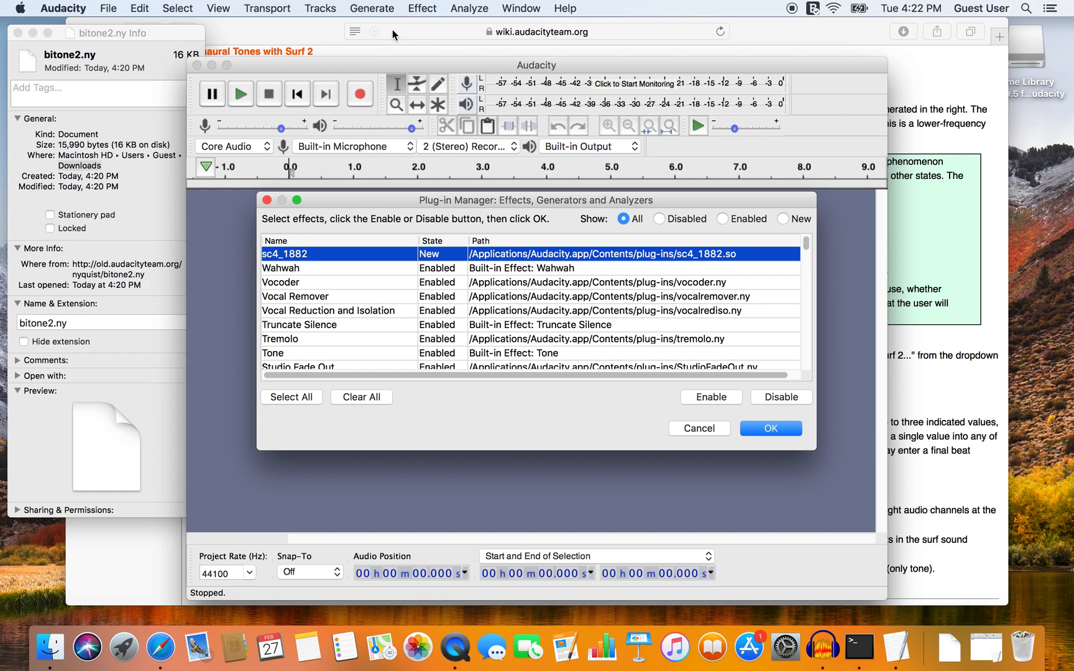
mouse_move(502, 317)
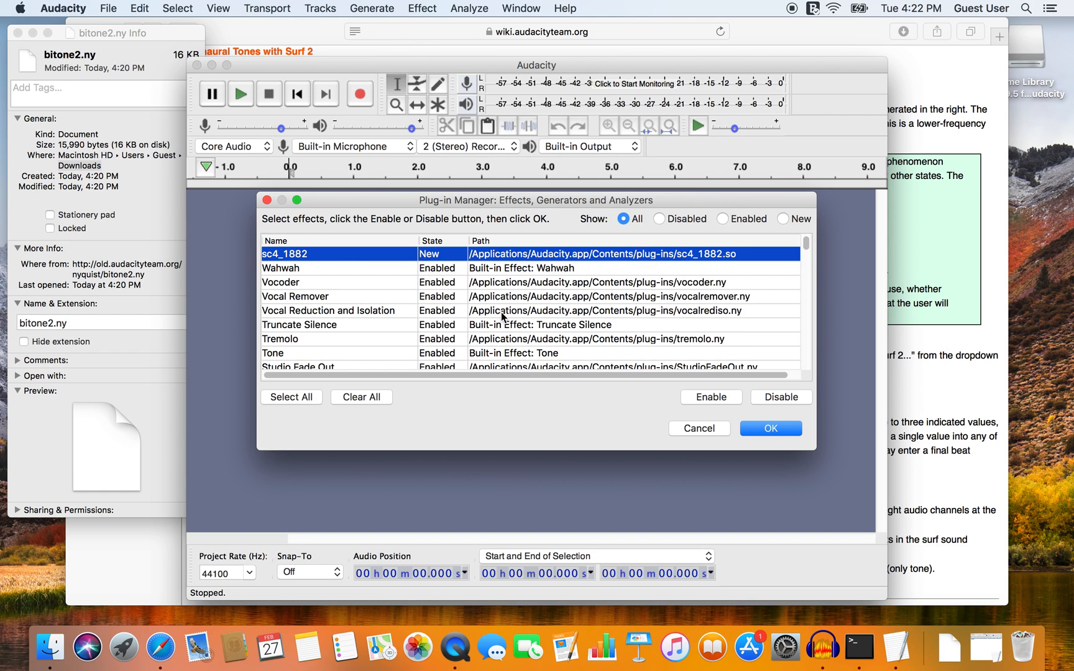
mouse_move(502, 300)
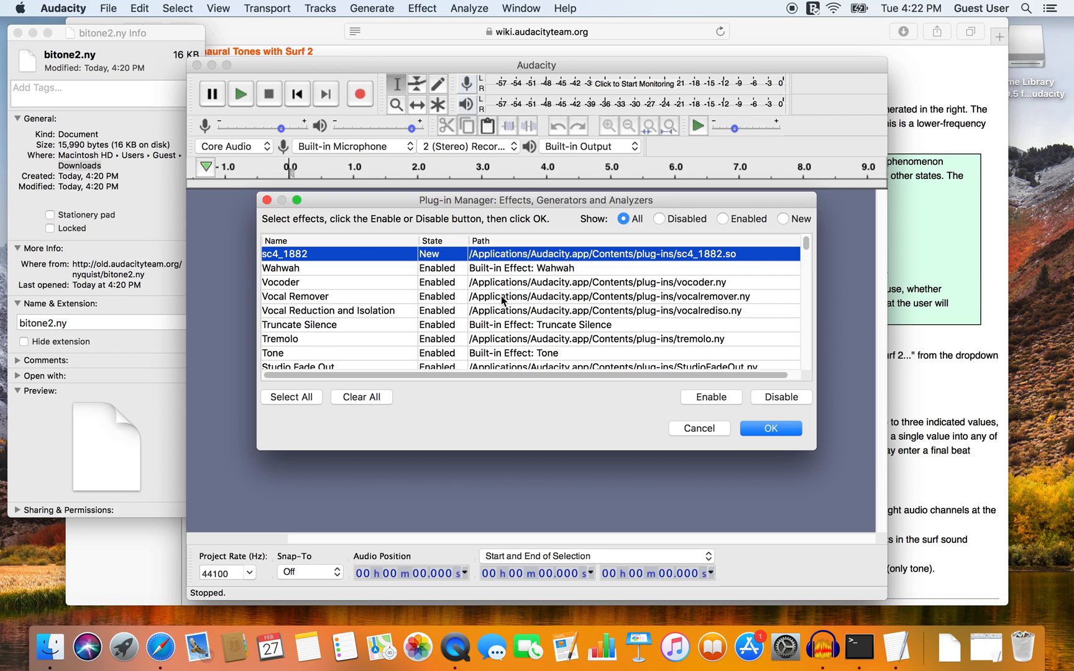
mouse_move(572, 302)
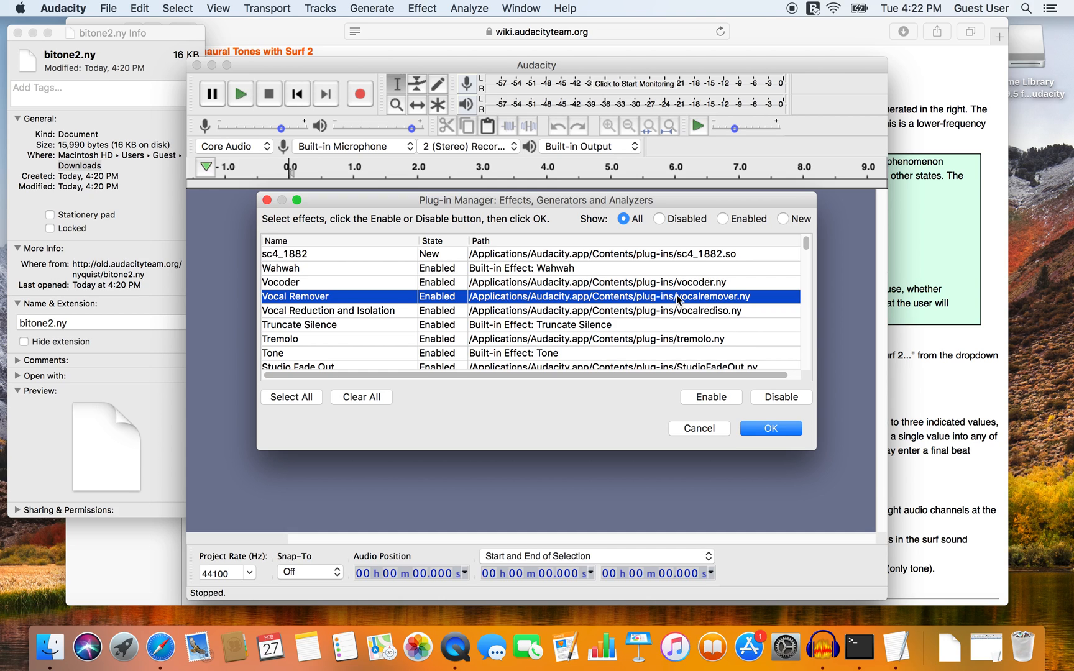
left_click(770, 427)
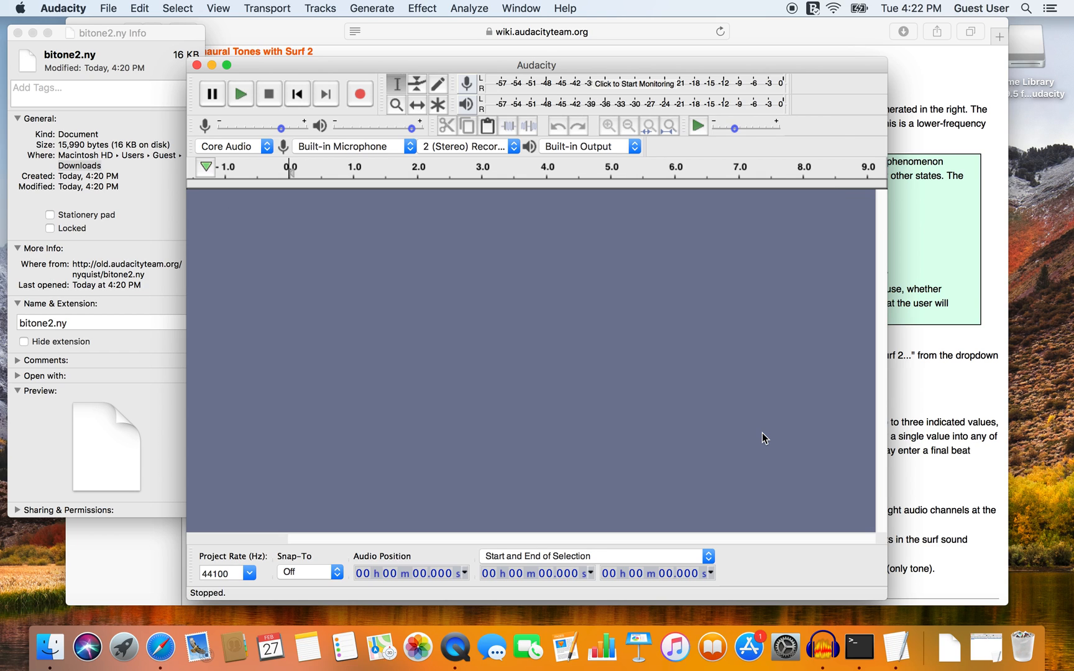
mouse_move(1026, 9)
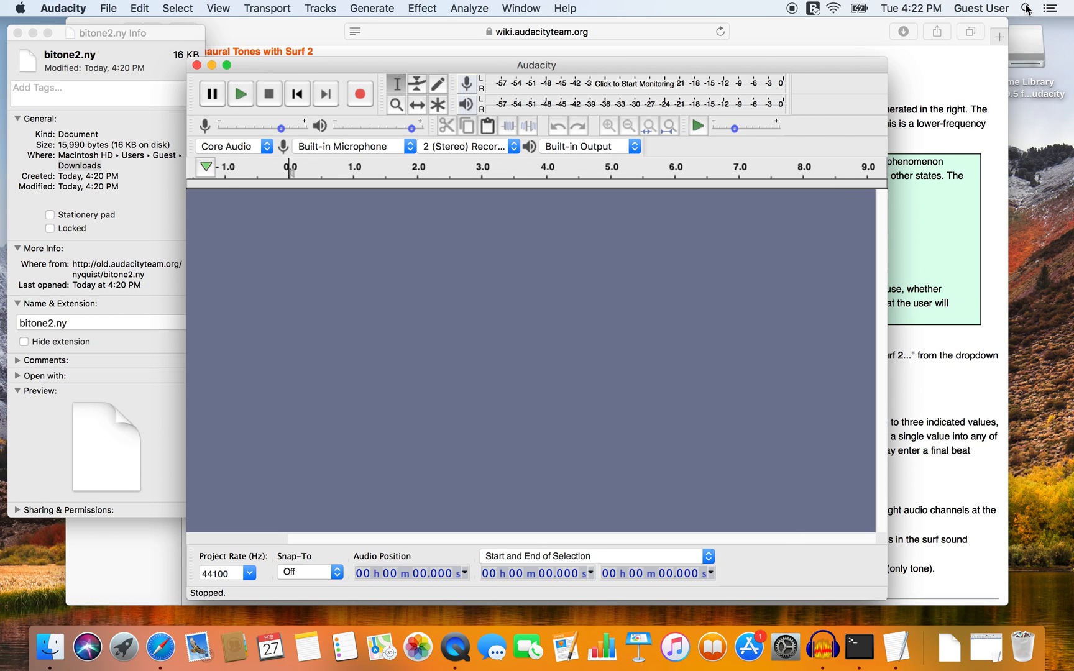
Step: Start a new Terminal shell window from the Dock
left_click(1024, 8)
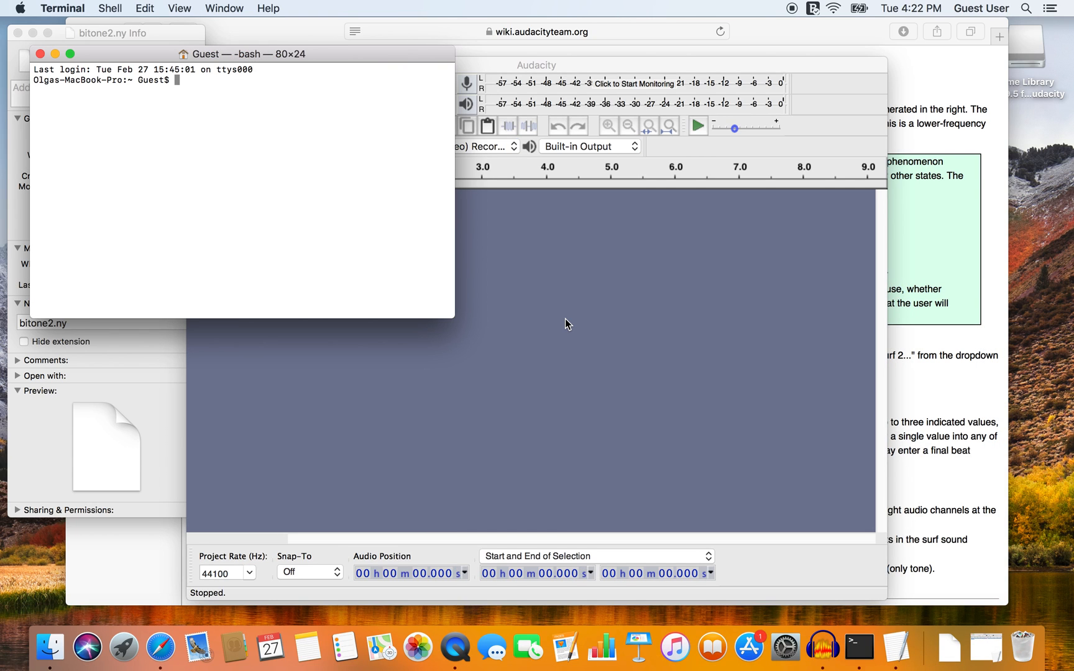
mouse_move(293, 200)
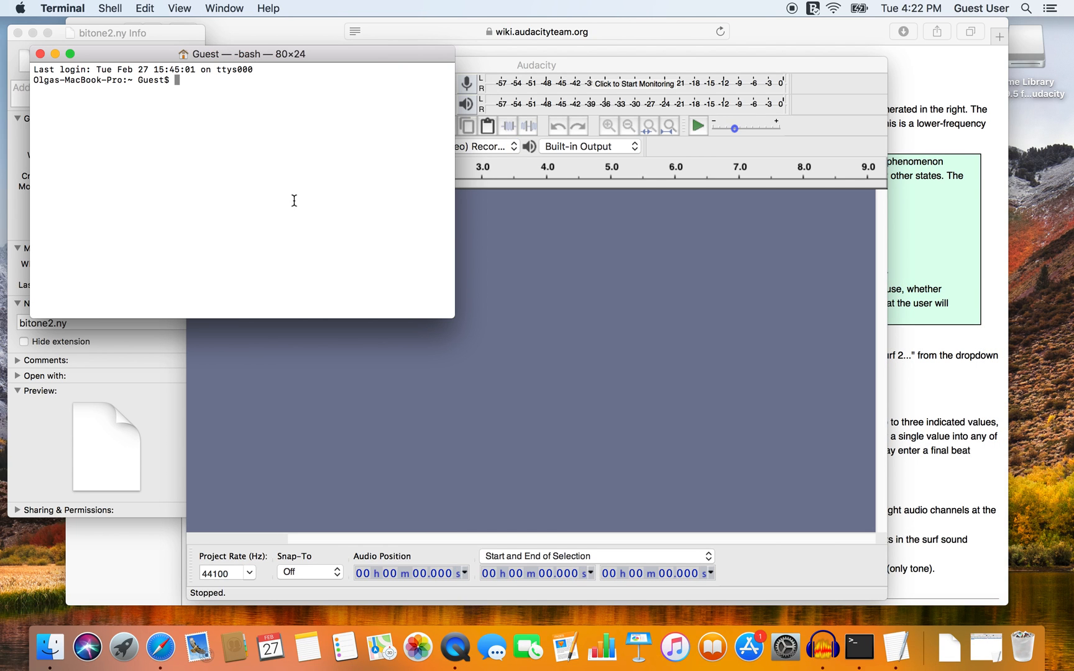
mouse_move(204, 93)
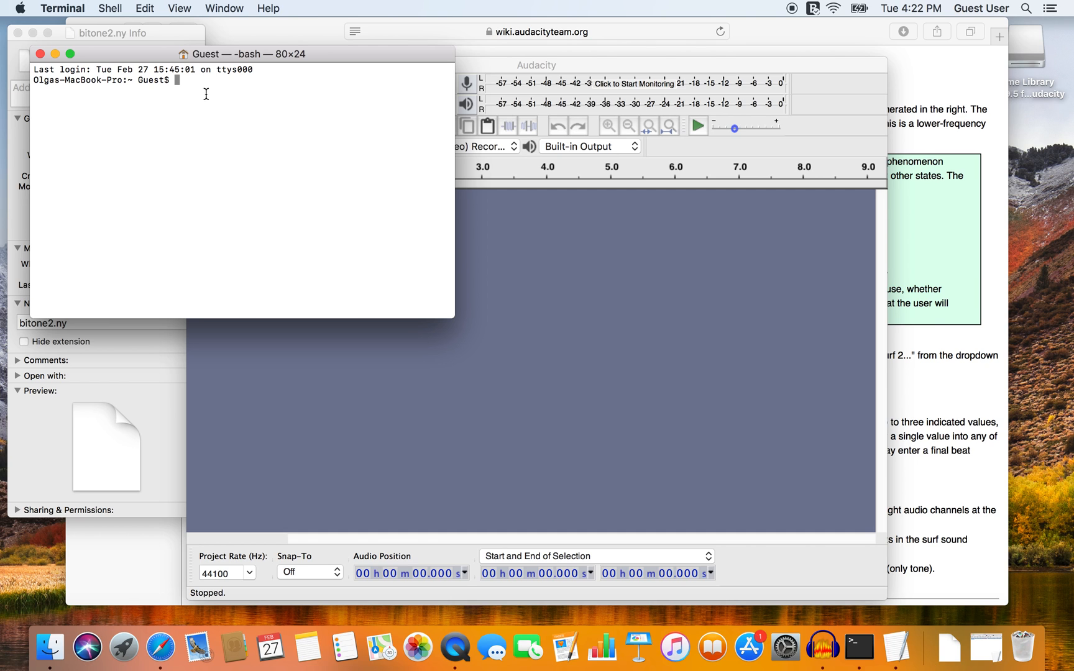
mouse_move(896, 647)
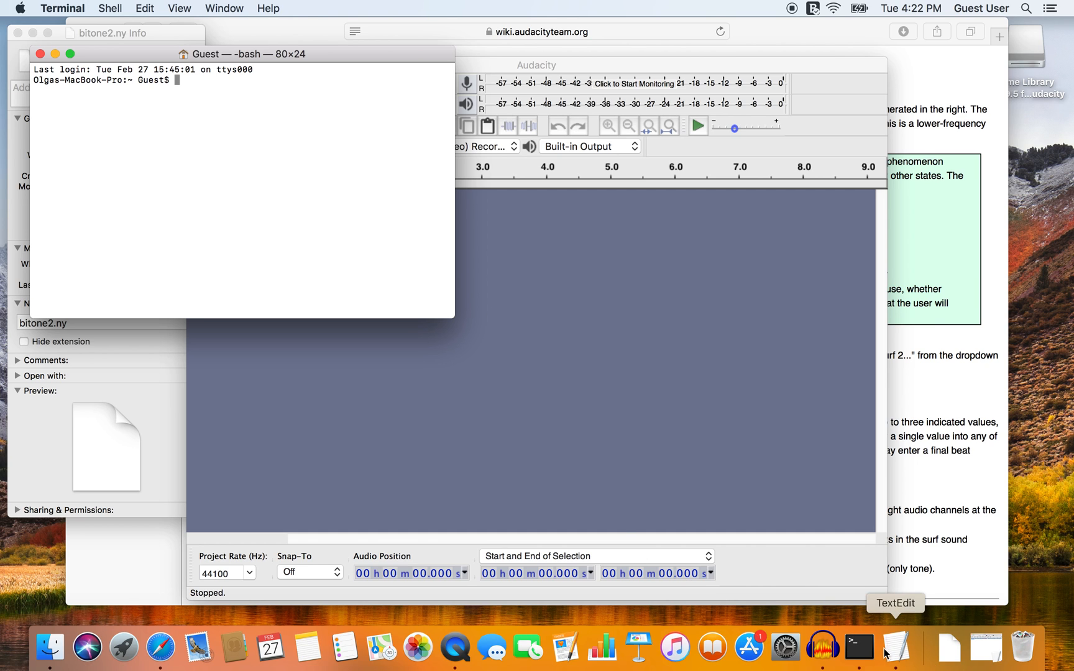
Step: Select the rsync command copying bitone2.ny into Audacity's plug-ins folder in the TextEdit note
left_click(895, 646)
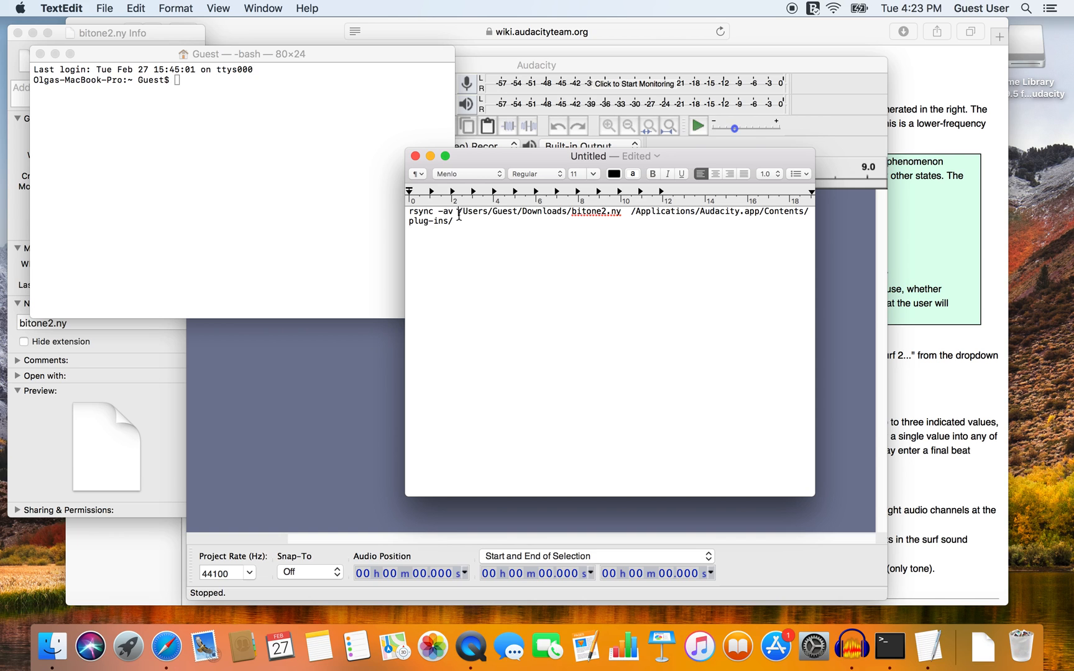
left_click_drag(457, 211, 621, 212)
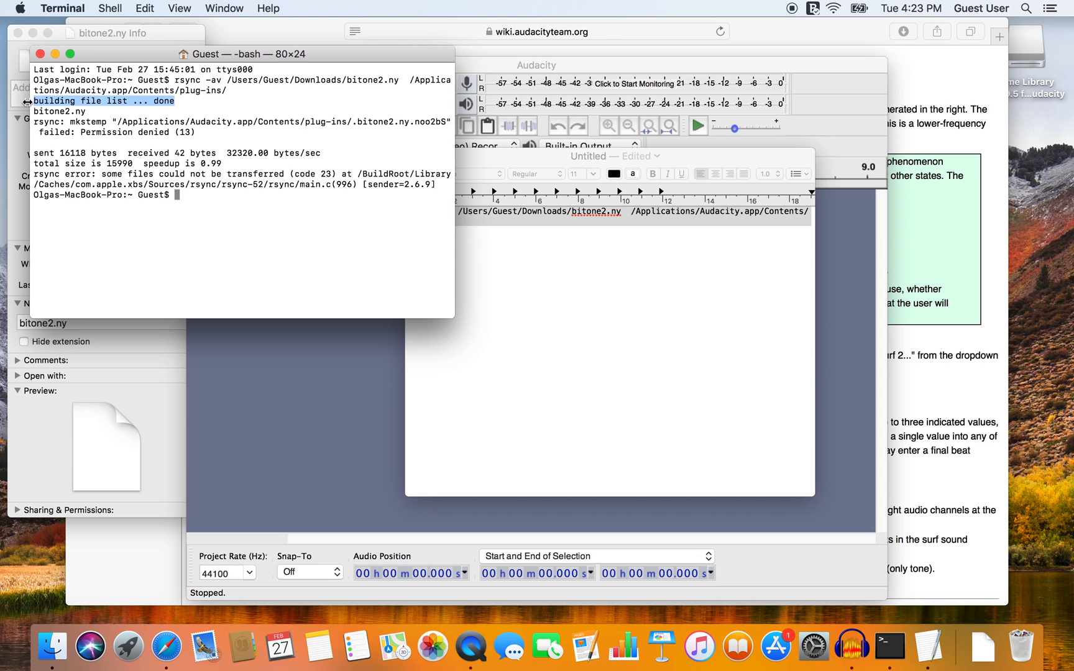
mouse_move(851, 646)
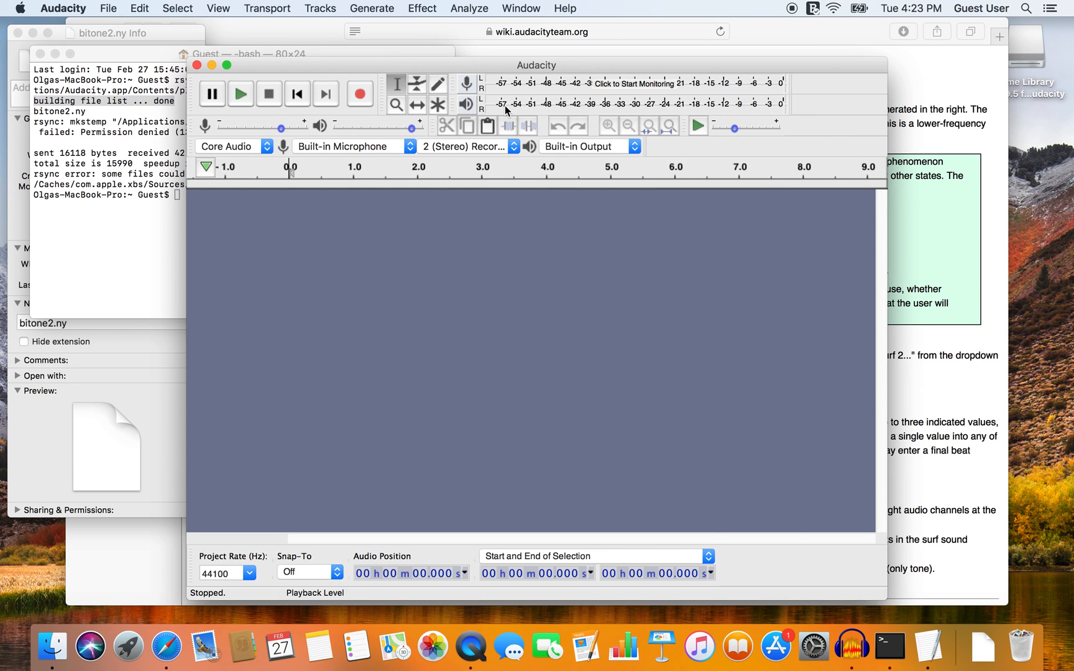
Step: Enable Binaural Tones with surf 2 in Add / Remove Plug-ins and confirm it appears under Generate
left_click(371, 8)
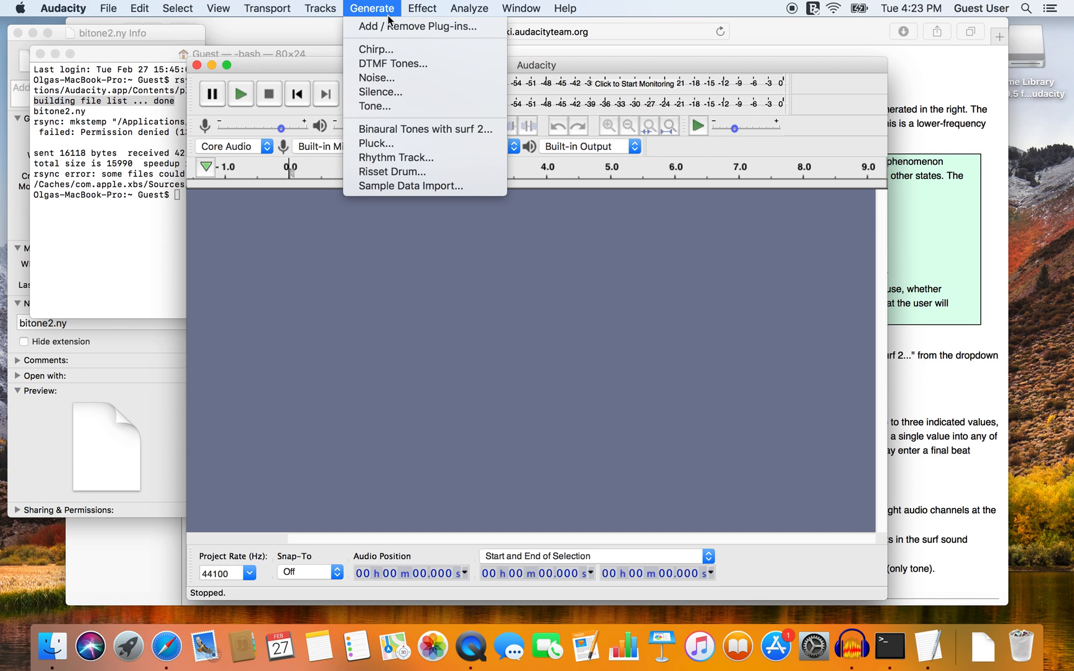
left_click(417, 26)
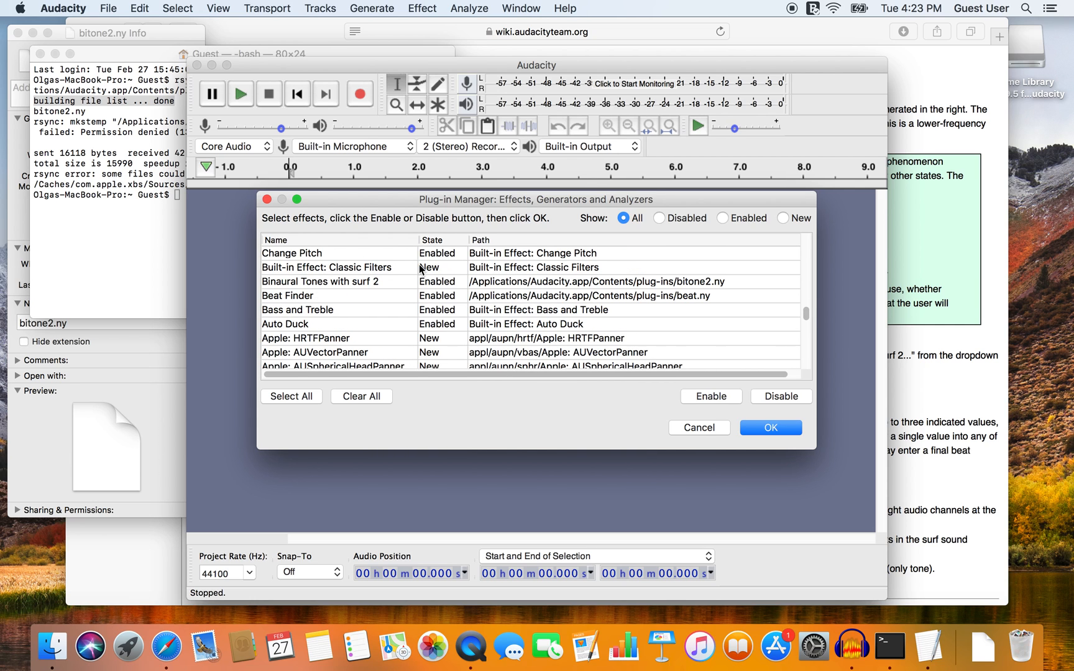
left_click(318, 281)
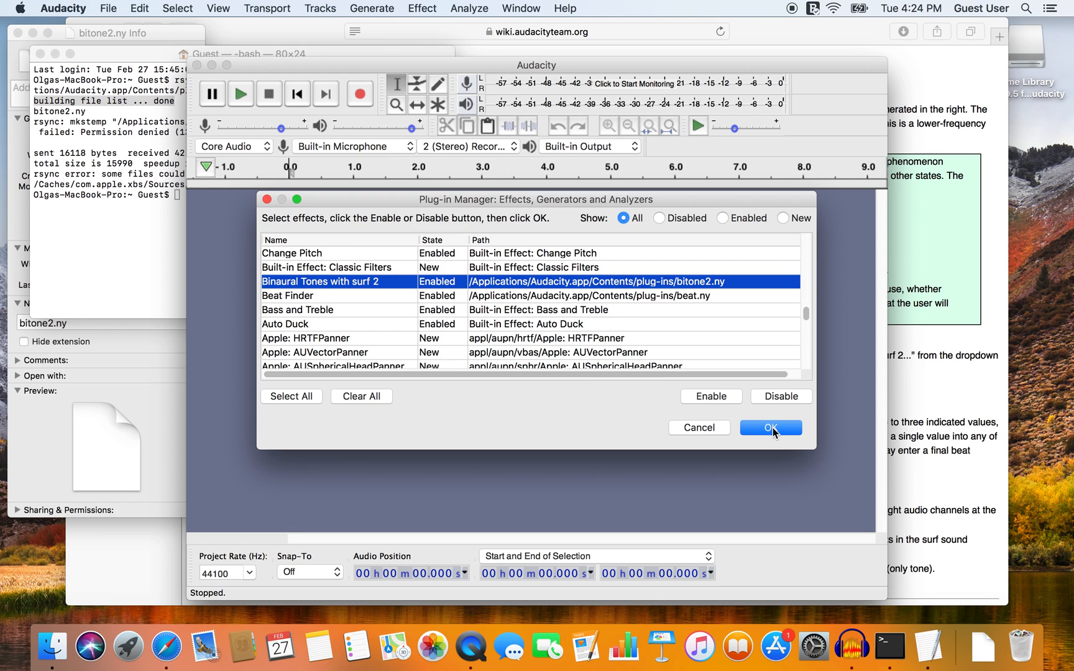
left_click(769, 428)
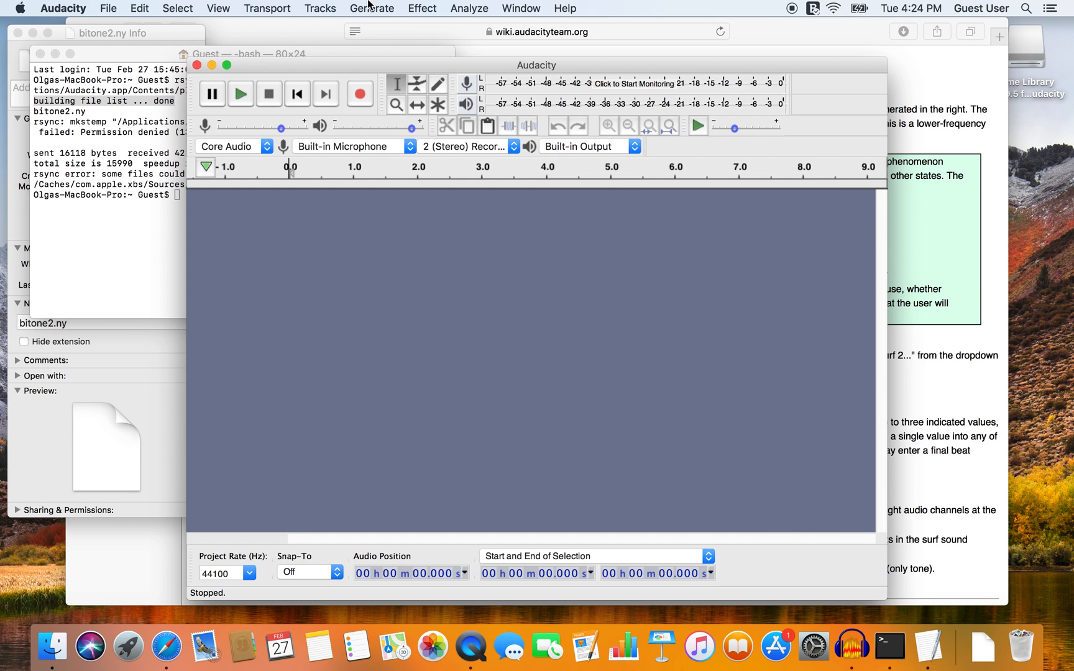
left_click(372, 7)
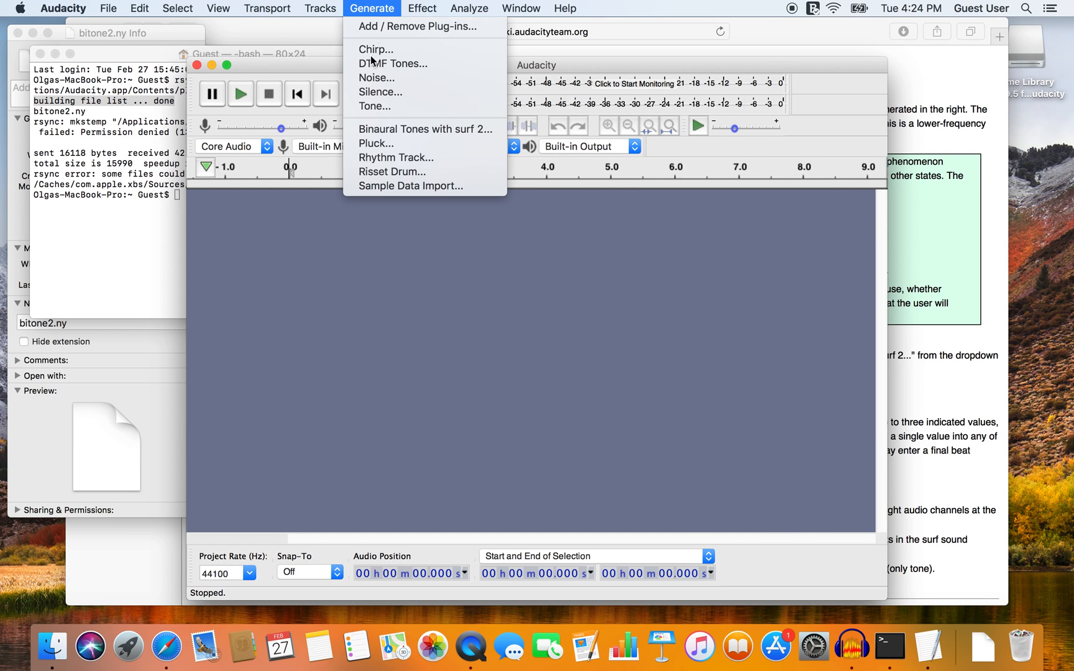
mouse_move(425, 129)
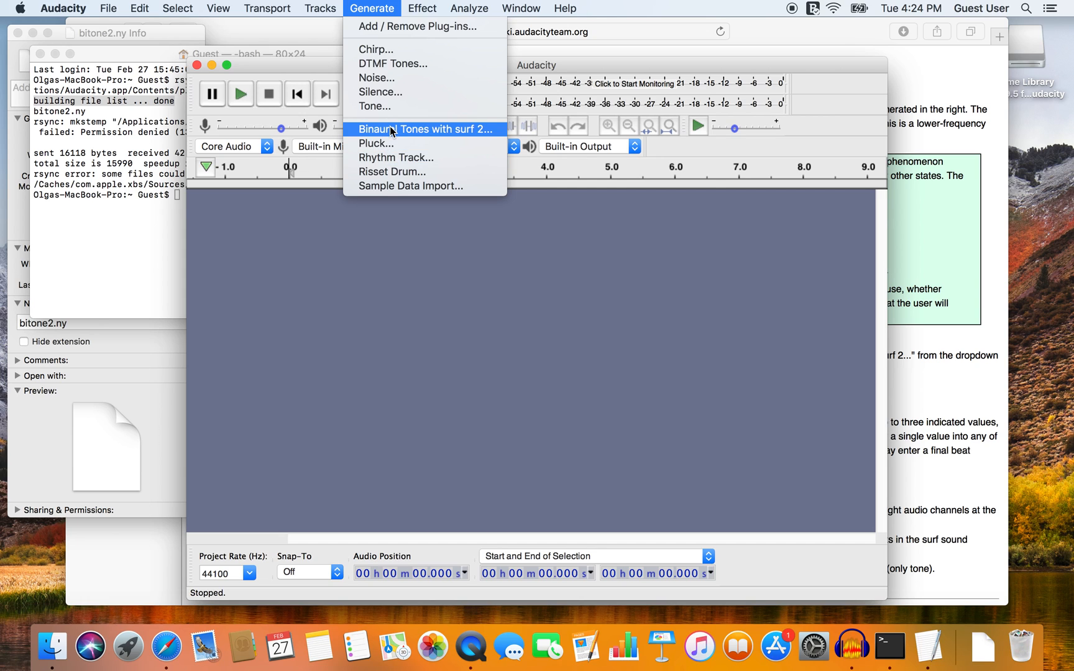